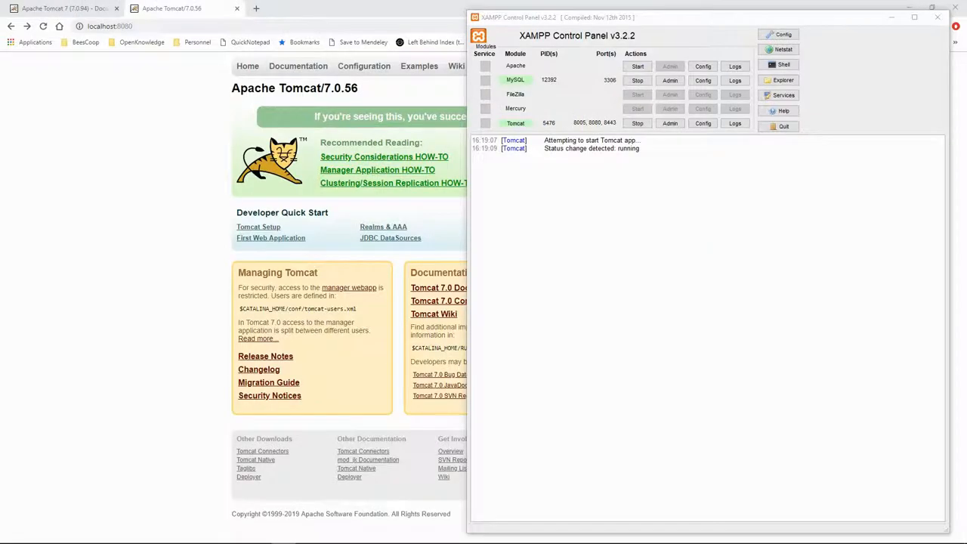
mouse_move(651, 187)
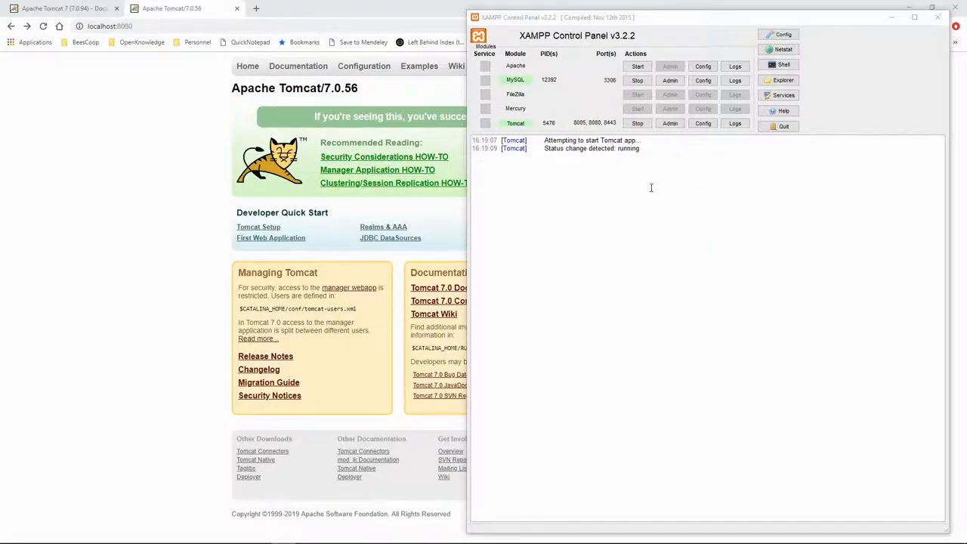
mouse_move(669, 181)
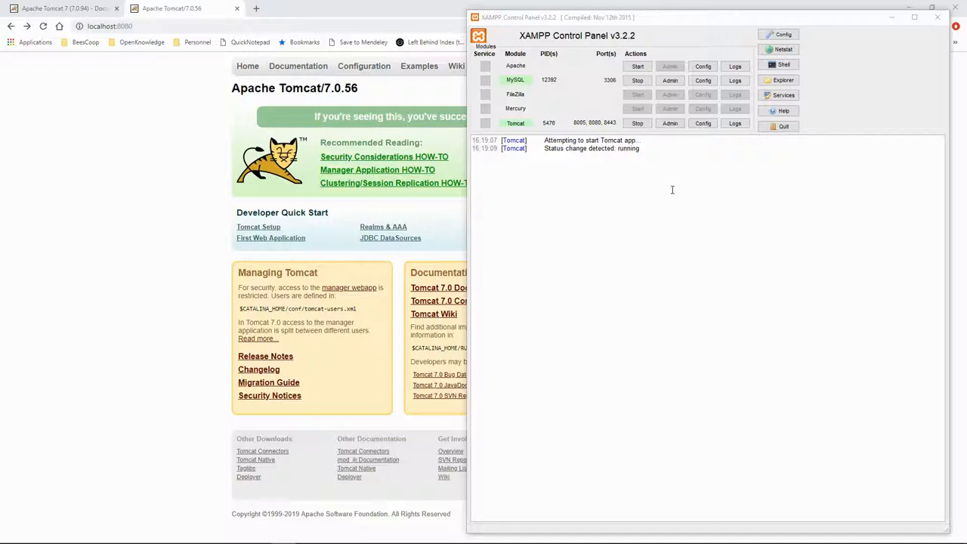
mouse_move(652, 190)
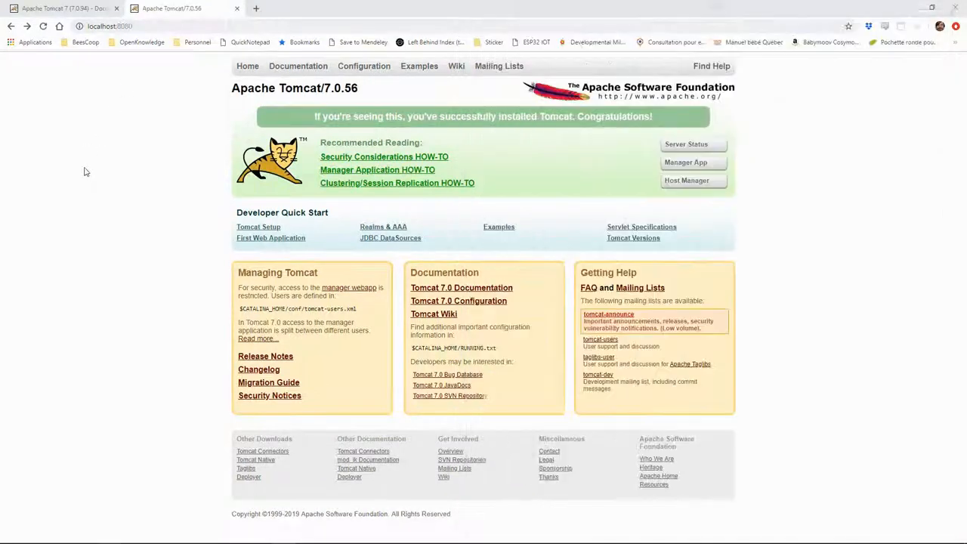
mouse_move(158, 171)
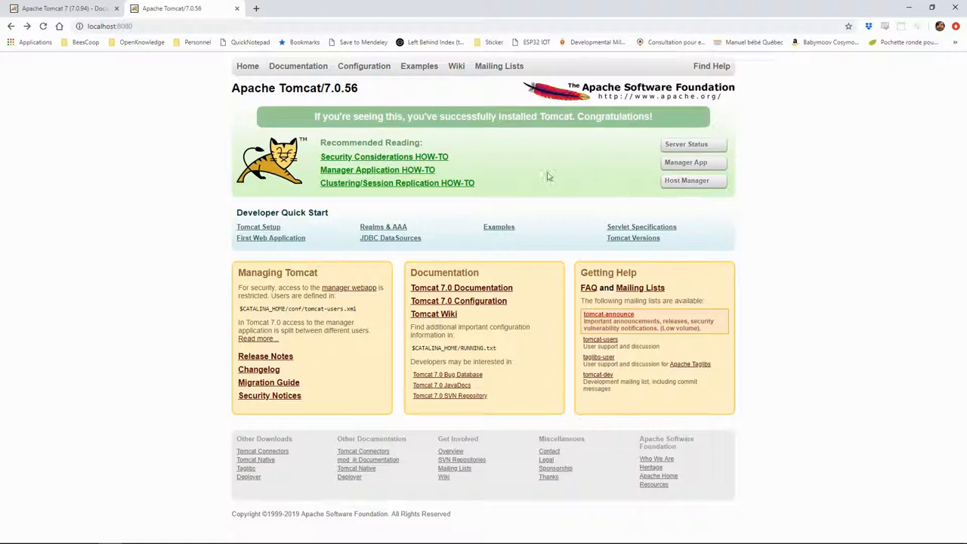
mouse_move(347, 259)
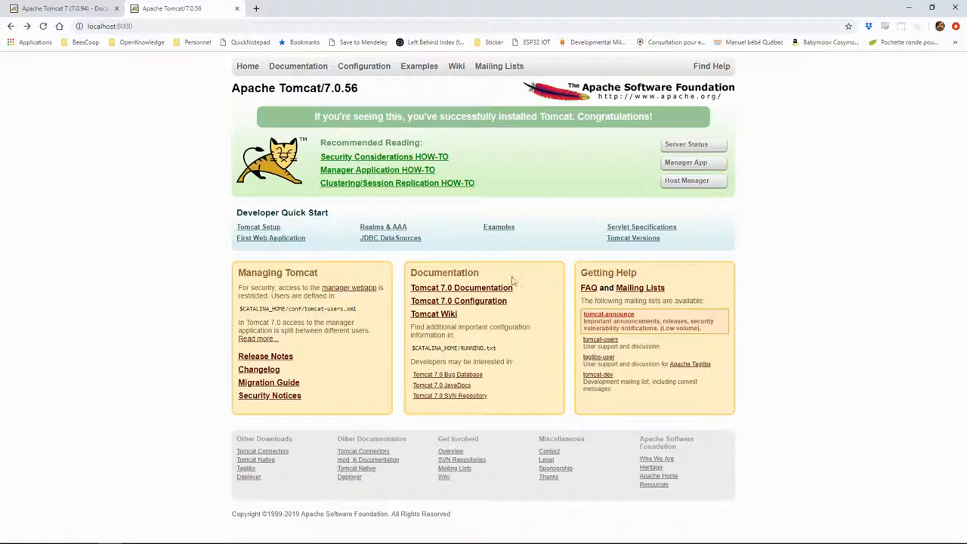
mouse_move(298, 65)
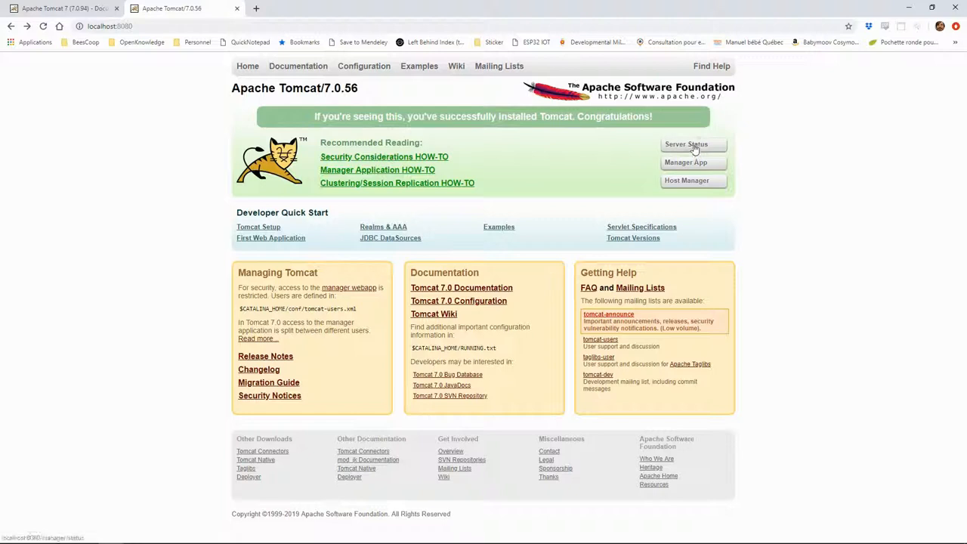
Open Server Status from the Tomcat welcome page to get the login prompt
left_click(685, 144)
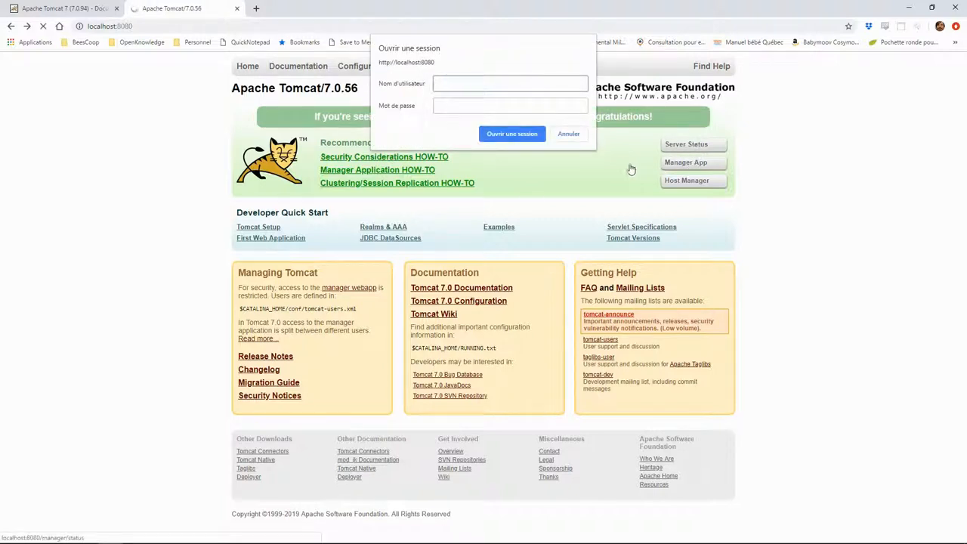
mouse_move(612, 186)
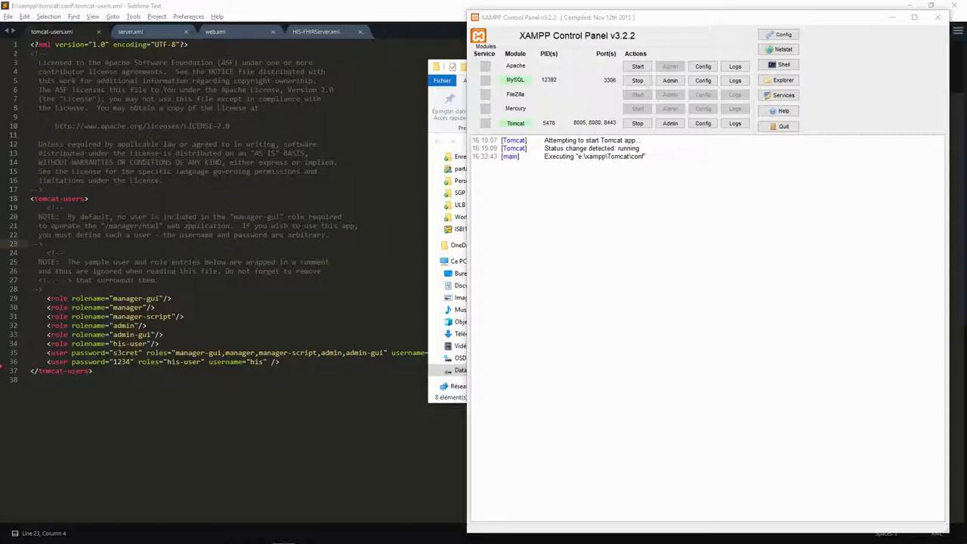
Open tomcat-users.xml from XAMPP's Tomcat Config menu to review roles and users
left_click(702, 123)
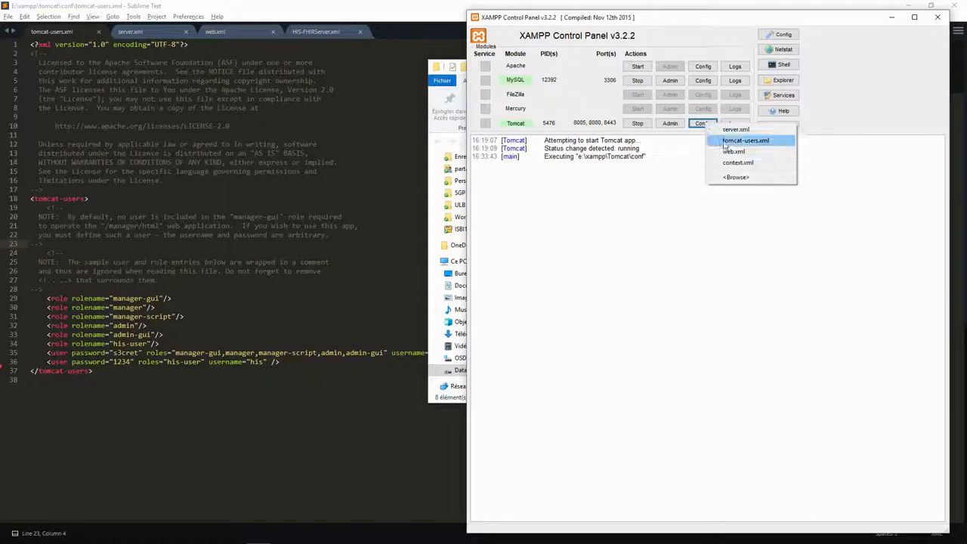
left_click(744, 140)
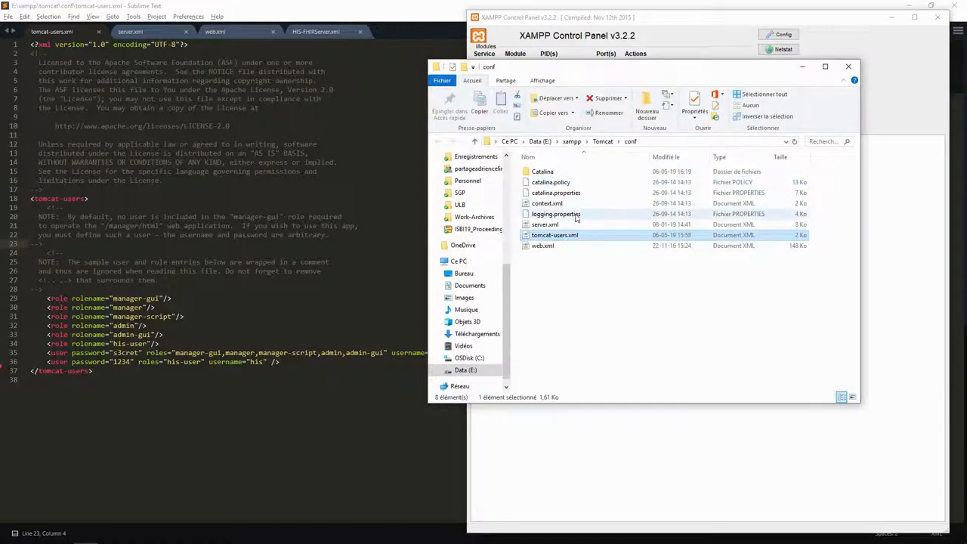
mouse_move(570, 237)
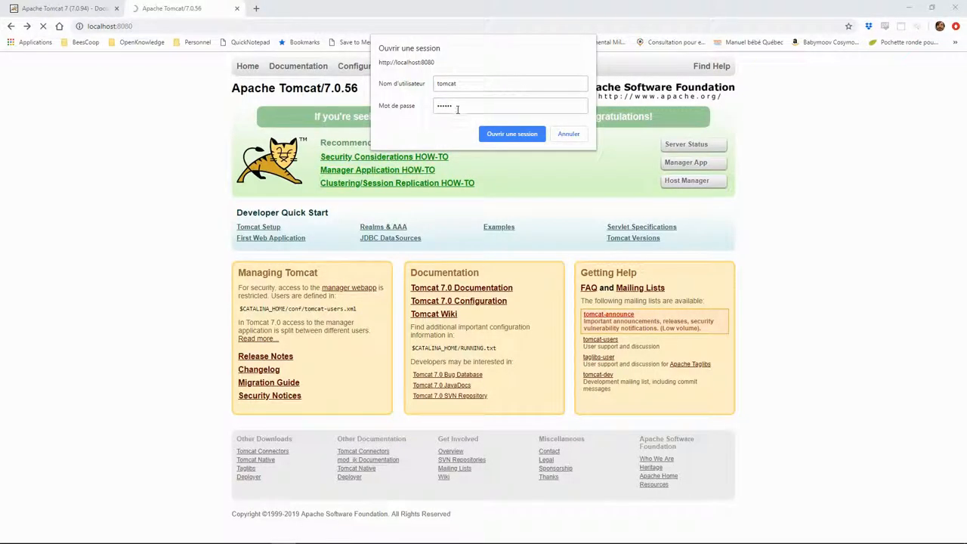
Log in with the tomcat credentials to view the server status report
left_click(511, 134)
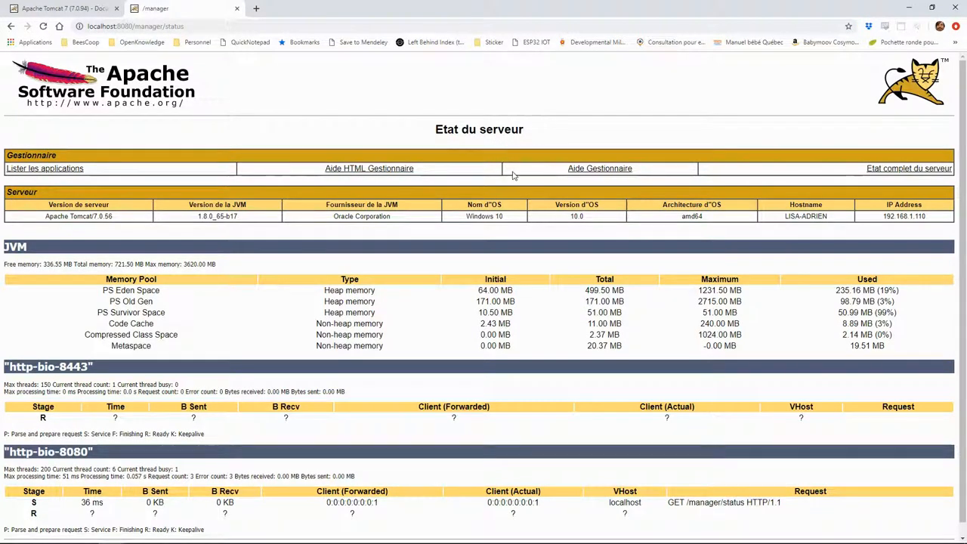
mouse_move(377, 229)
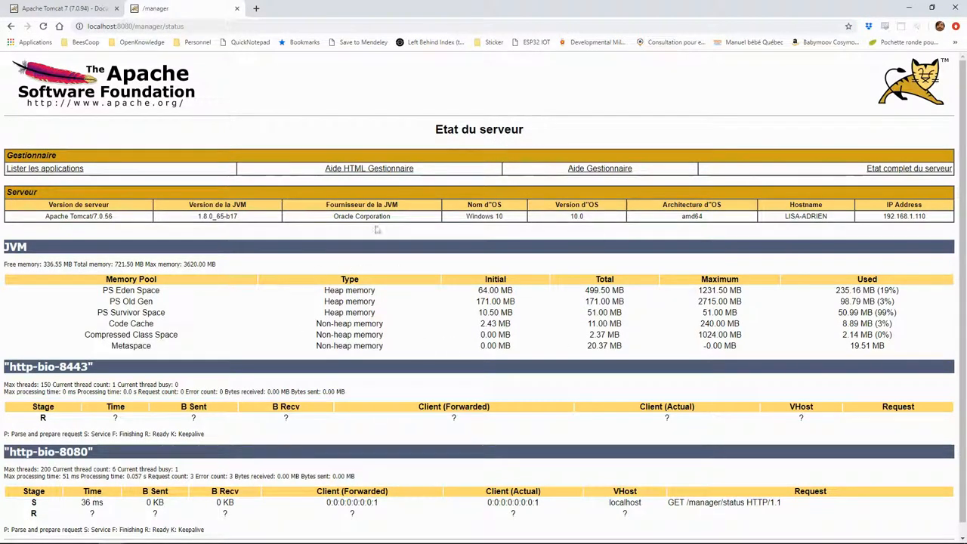
mouse_move(313, 252)
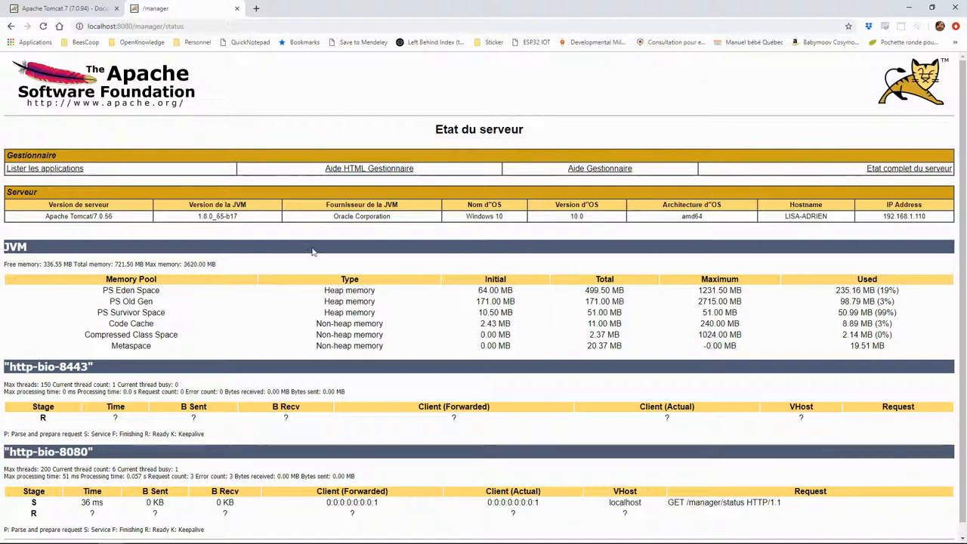
Open Lister les applications and scroll through the deployed applications table
left_click(45, 168)
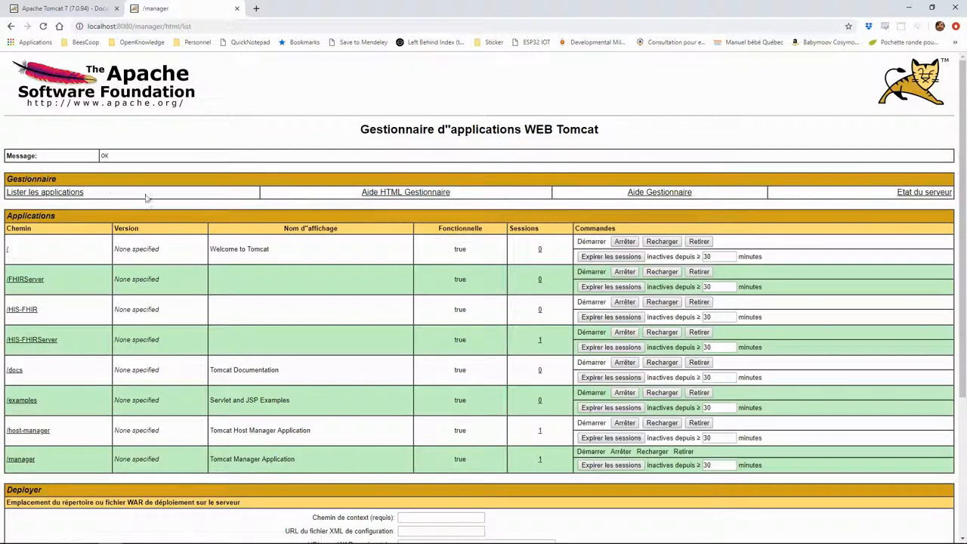
mouse_move(283, 247)
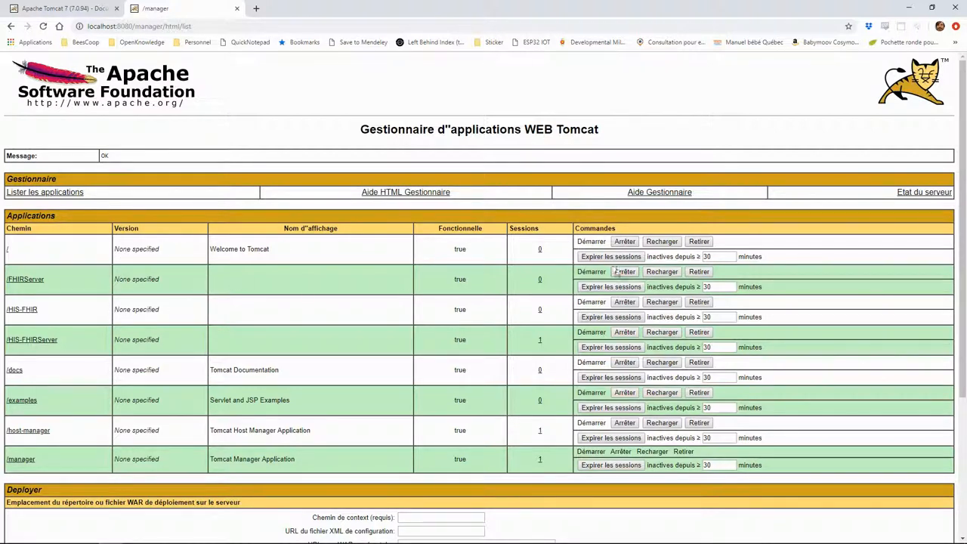
scroll("down", 3)
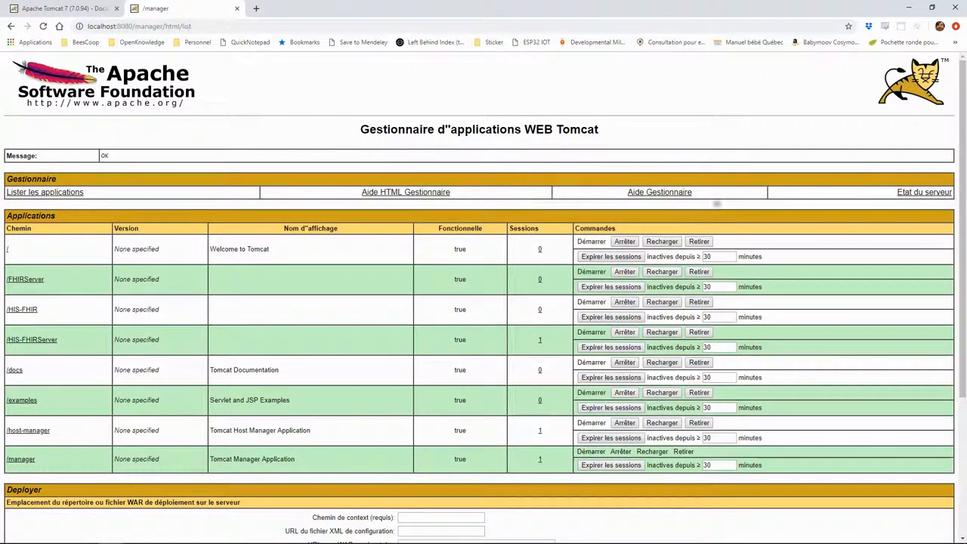
scroll("down", 3)
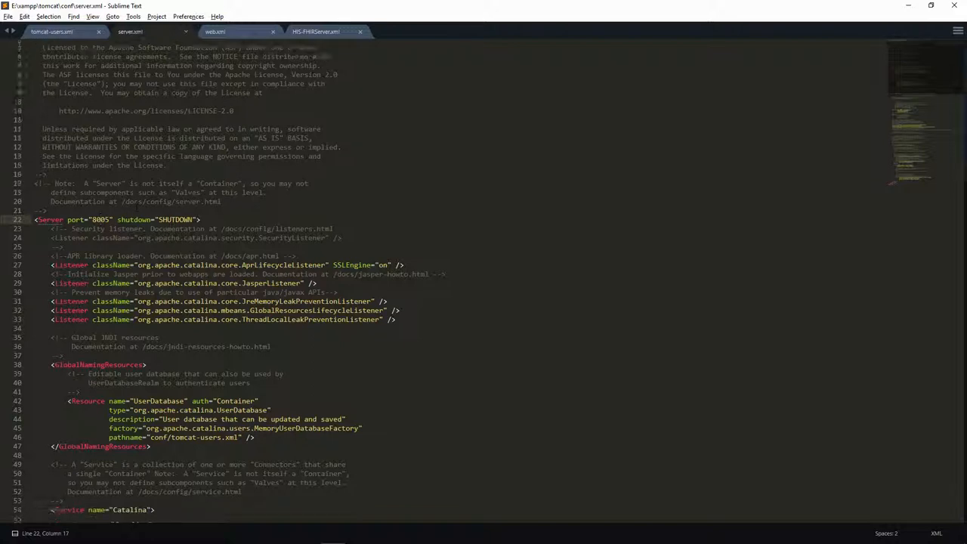
Scroll server.xml down to the Connector definitions on ports 8080 and 8443
scroll("down", 3)
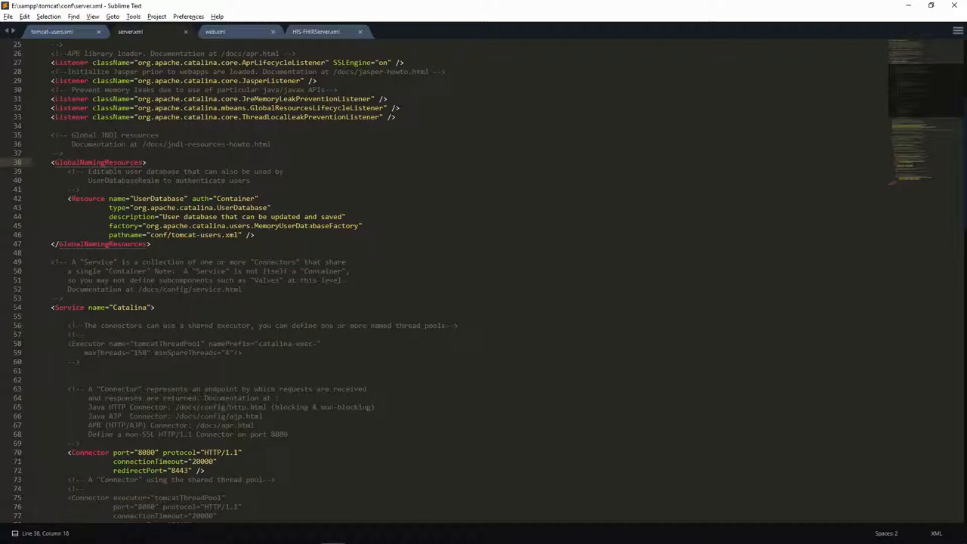
scroll("down", 3)
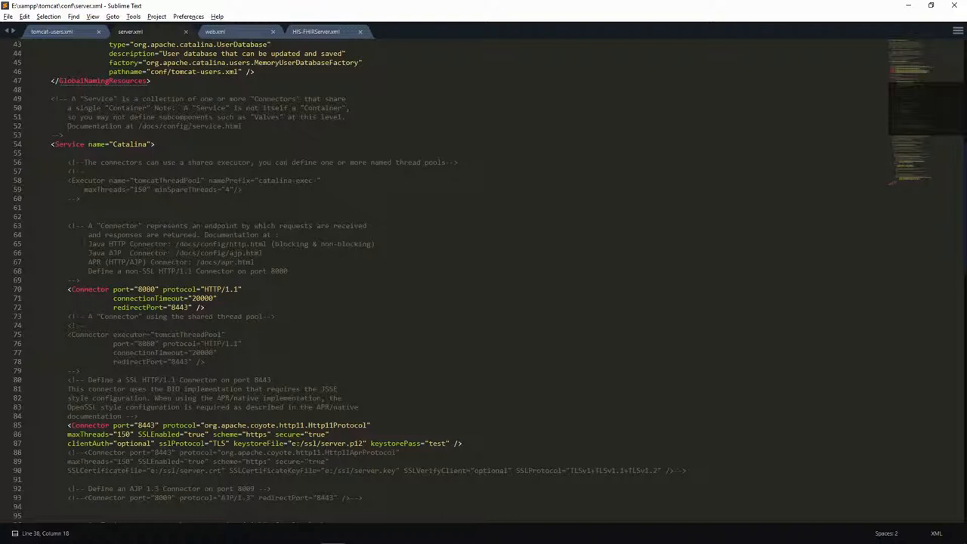
scroll("down", 3)
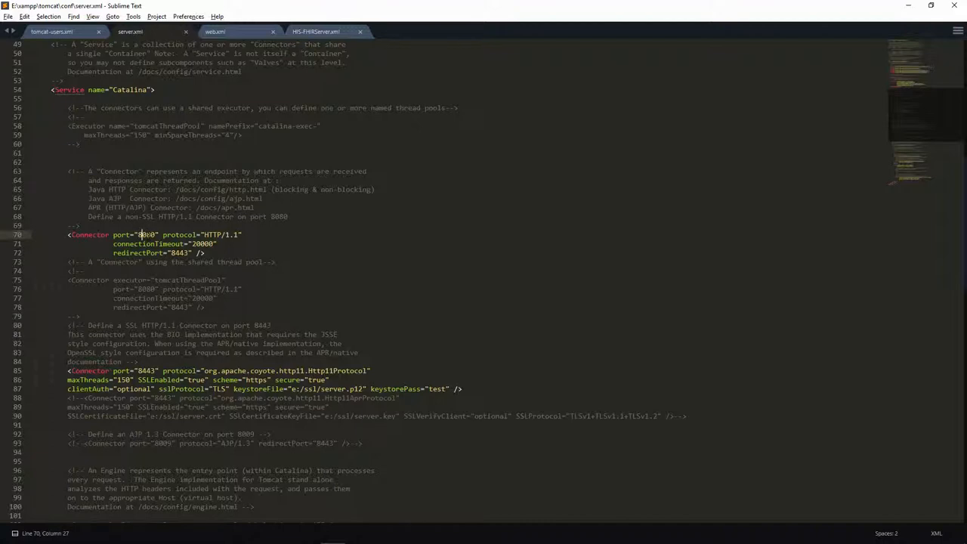
scroll("down", 3)
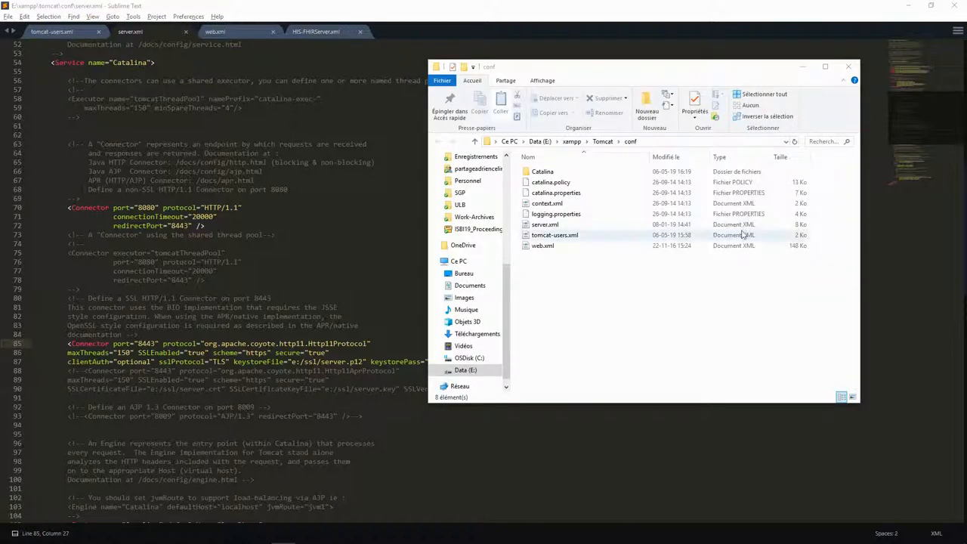
Navigate into conf\Catalina\localhost to see the FHIR context files
double_click(541, 171)
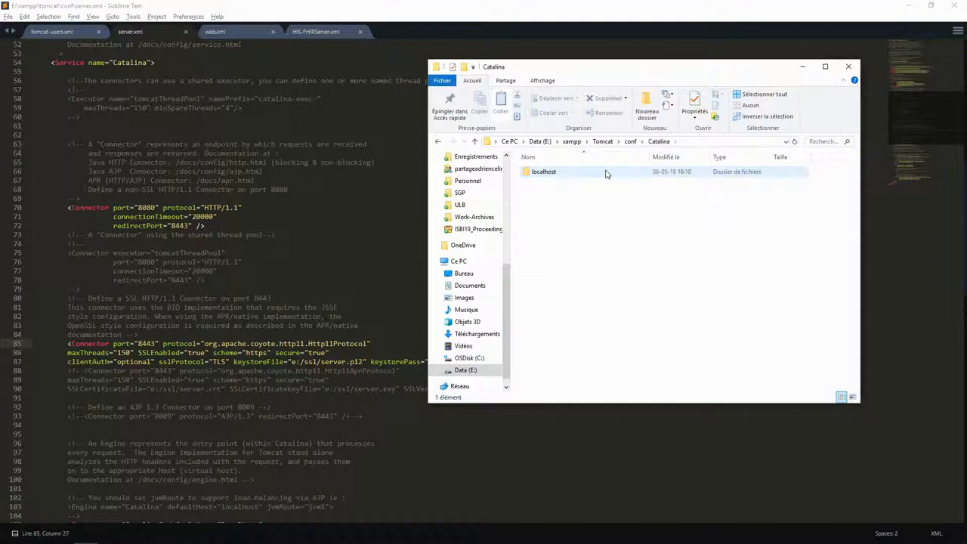
double_click(544, 171)
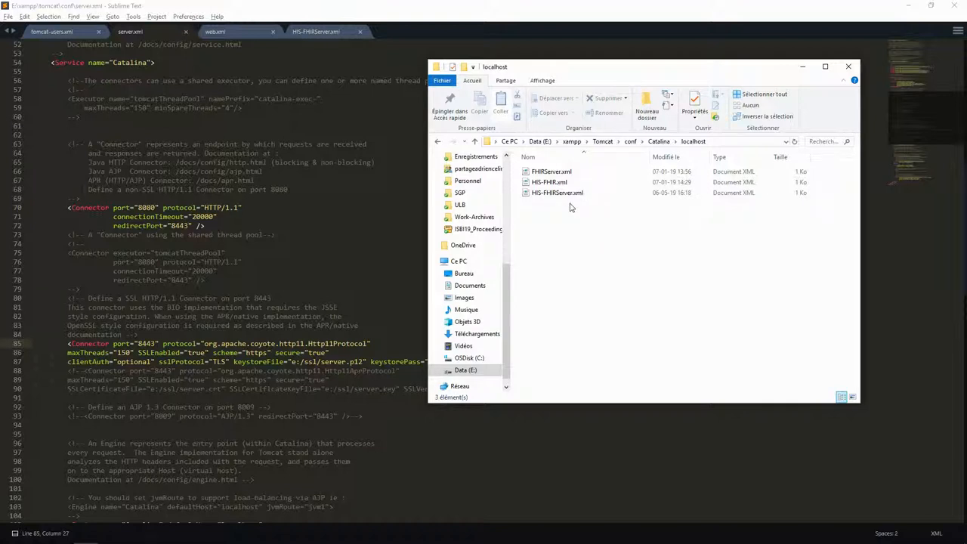
mouse_move(577, 216)
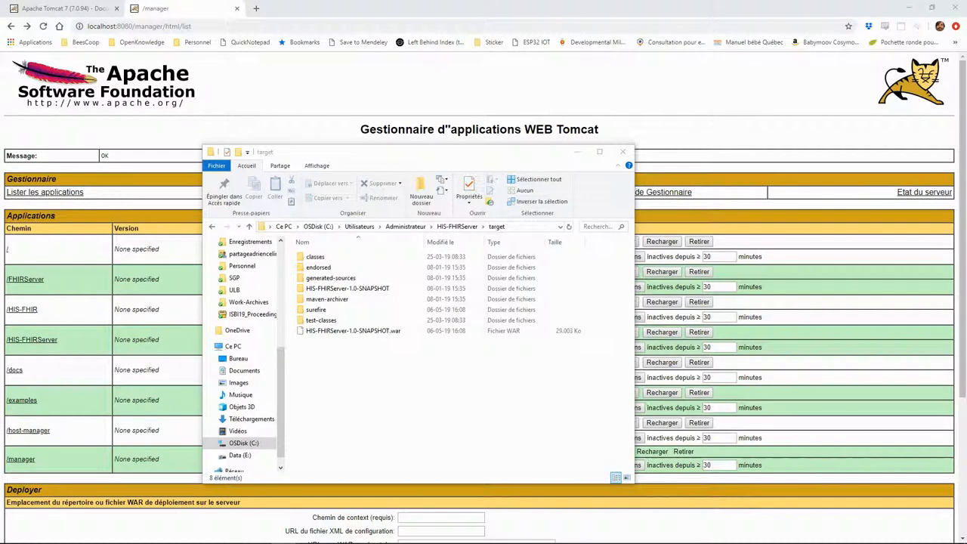
Select HIS-FHIRServer-1.0-SNAPSHOT.war in the HIS-FHIRServer target folder
left_click(352, 331)
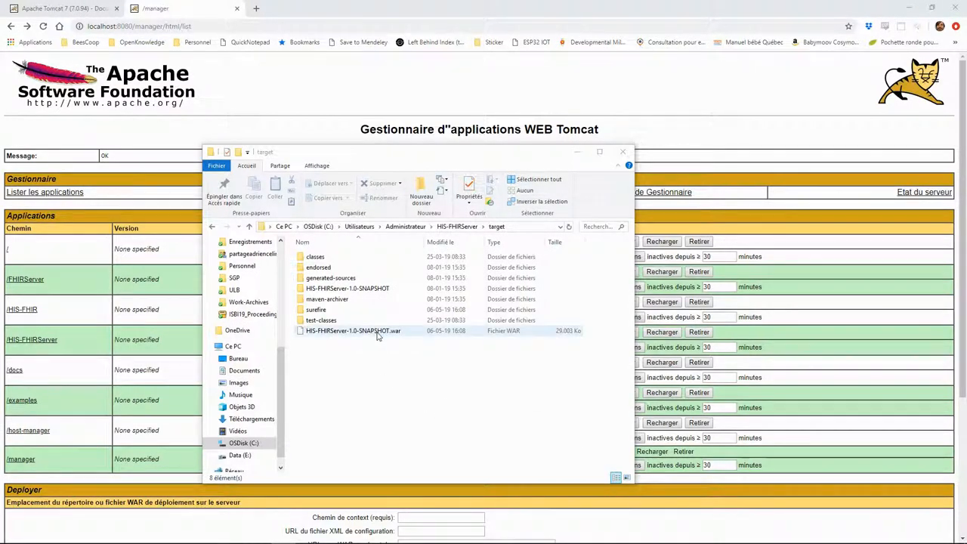
left_click(353, 330)
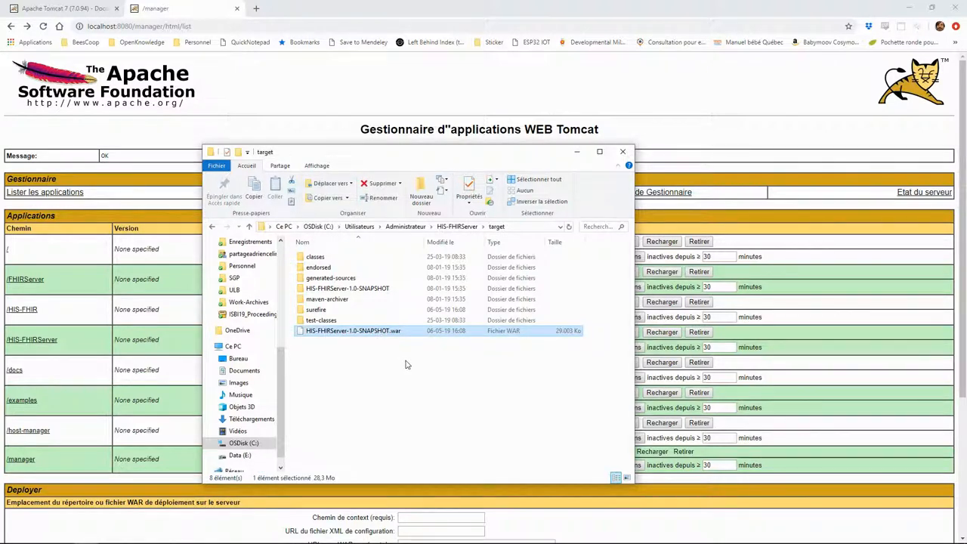
mouse_move(409, 363)
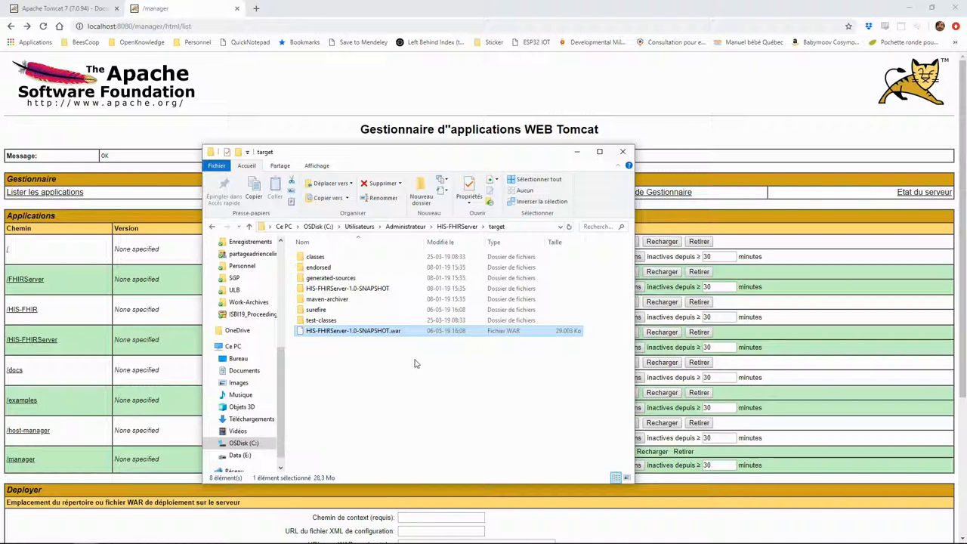
mouse_move(432, 366)
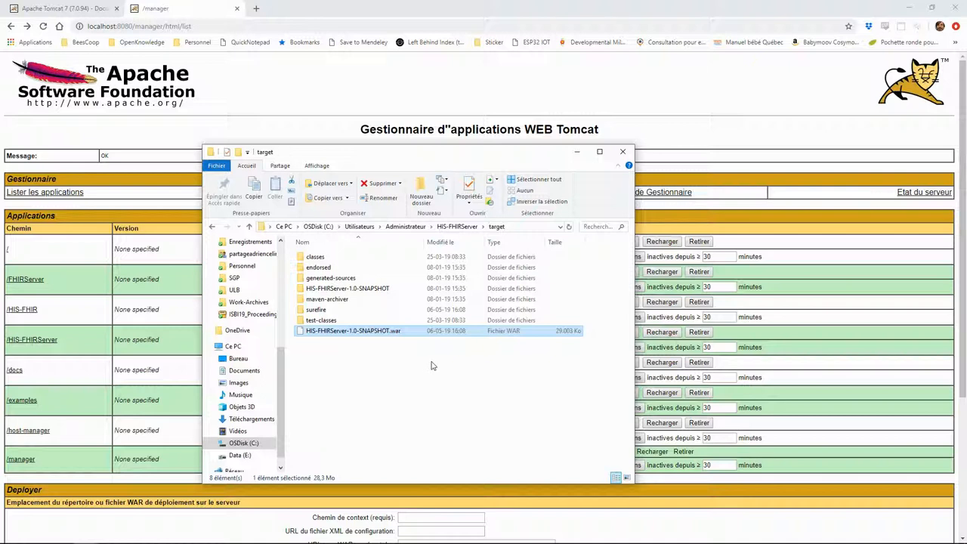